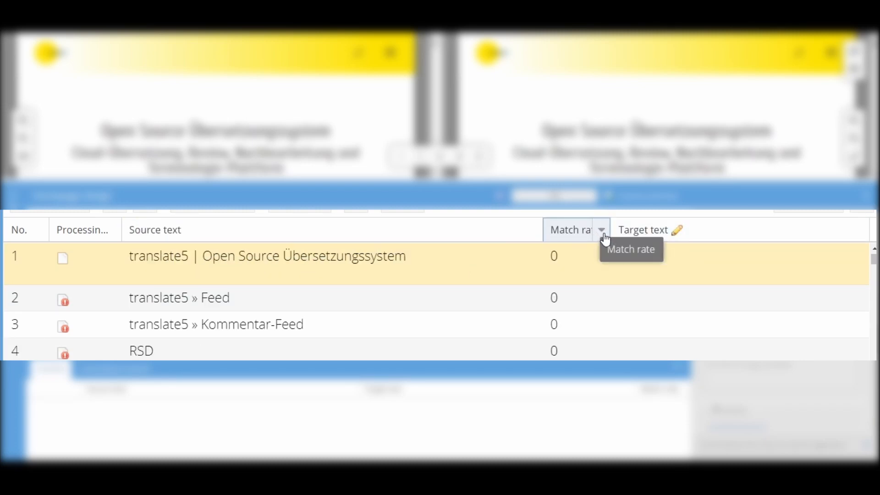
Sort segments by match rate highest first, then clear sorting and filters again
click(601, 230)
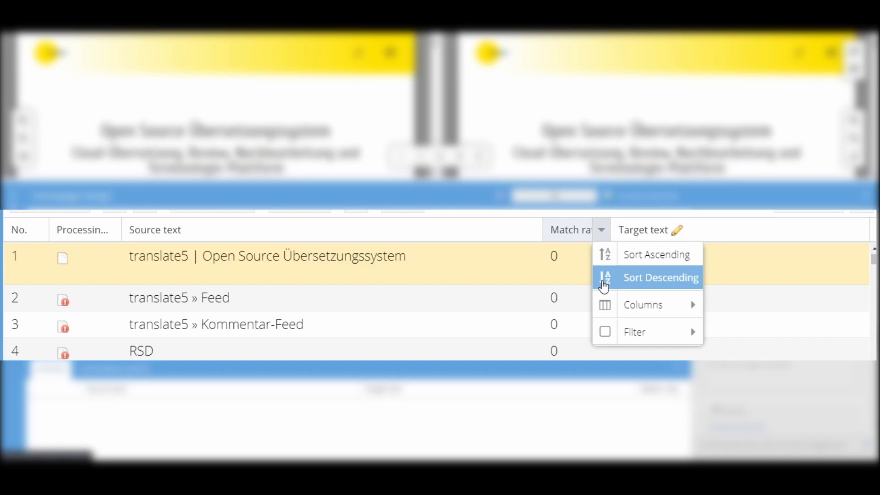
click(661, 278)
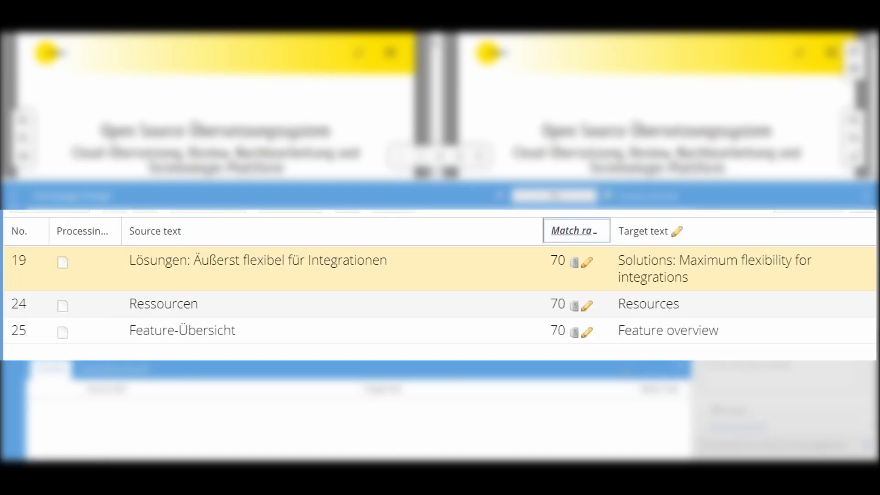
click(601, 231)
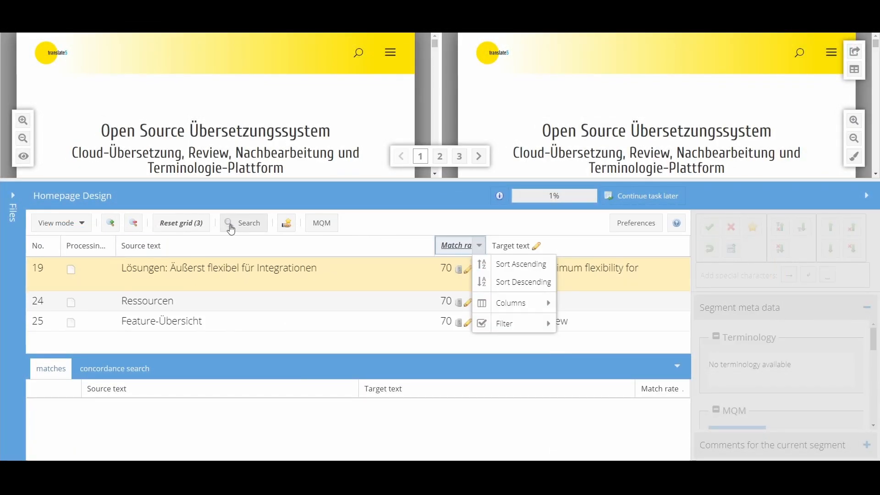
click(184, 223)
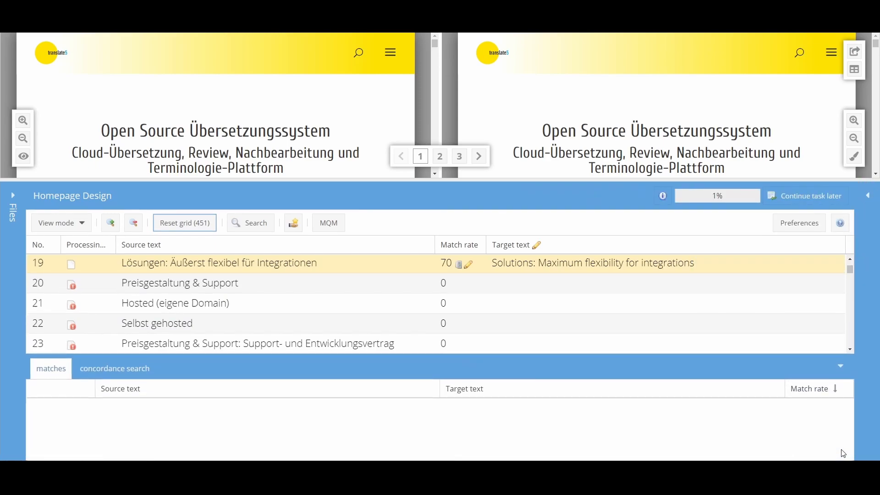
Reset the grid to the simple view and open segment 91 for editing
click(58, 222)
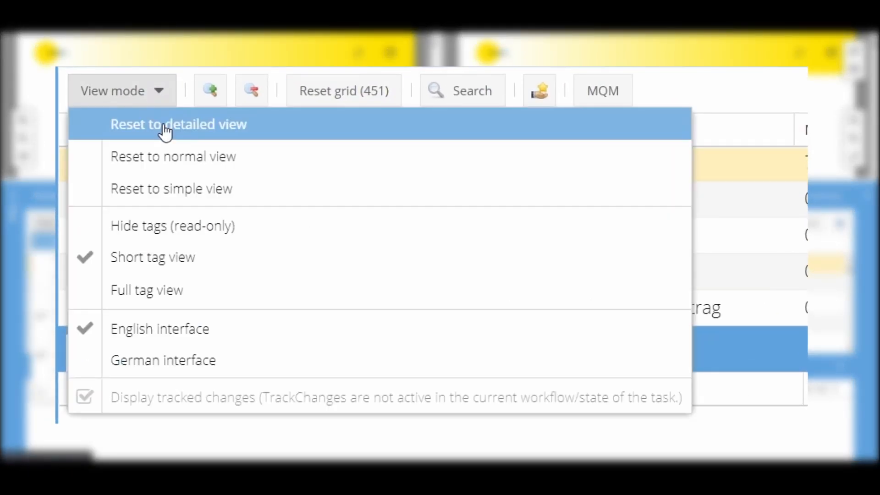
mouse_move(249, 208)
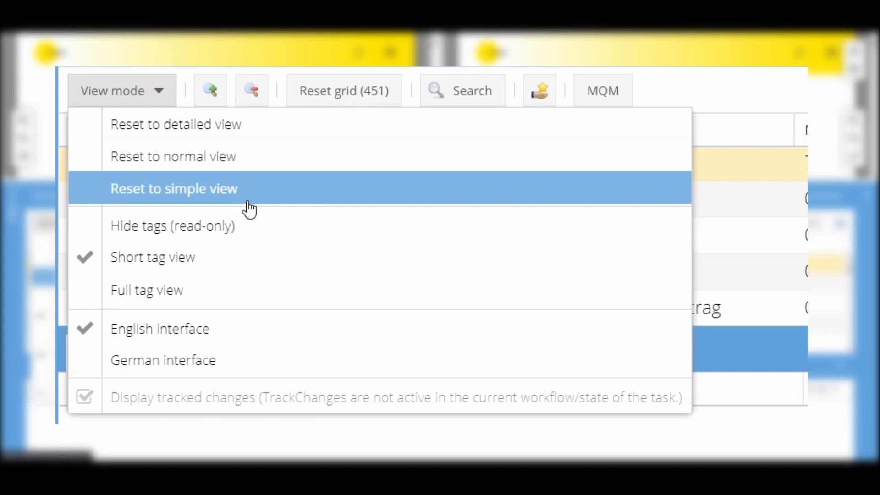
click(174, 188)
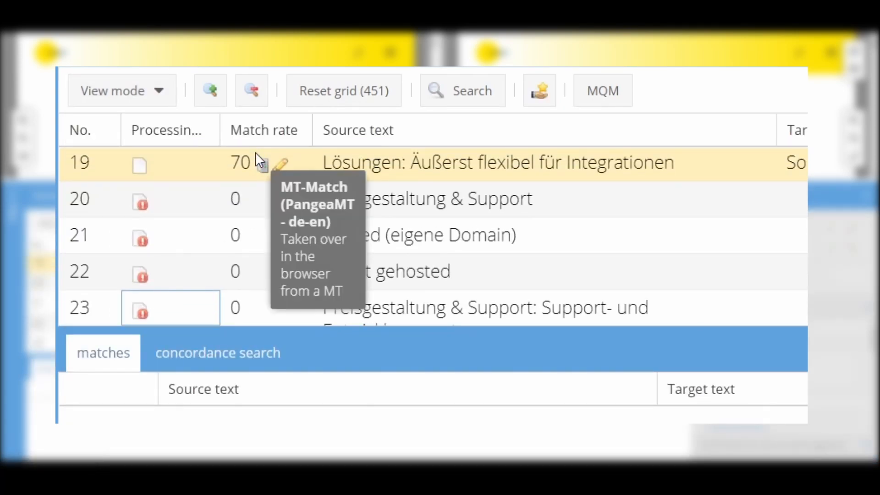
click(210, 91)
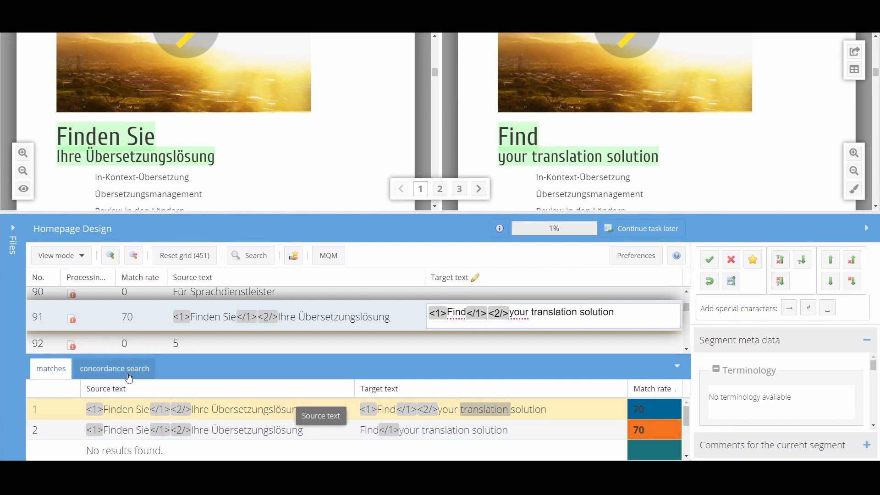
Search the source text for 'translat' in the concordance search panel
click(114, 368)
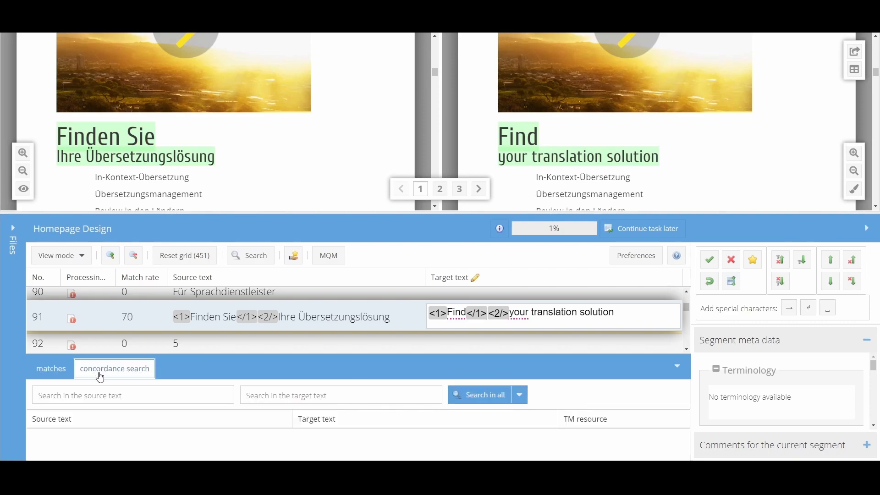
click(132, 395)
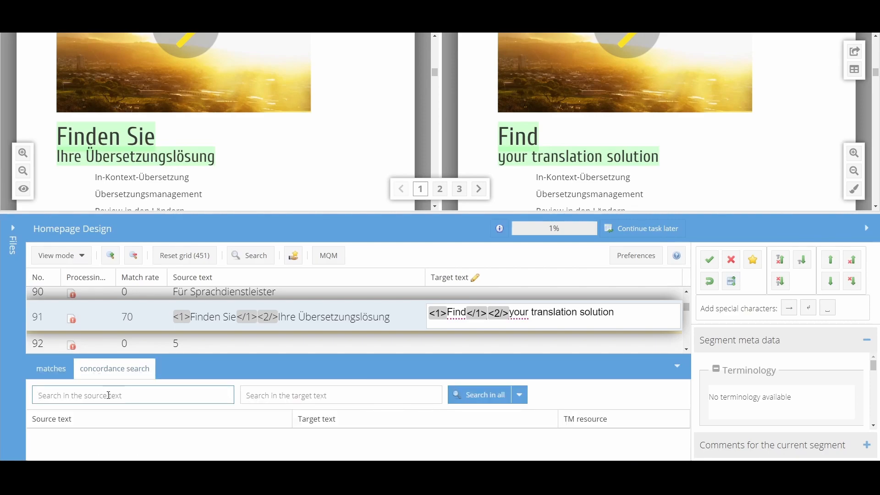
text(translat)
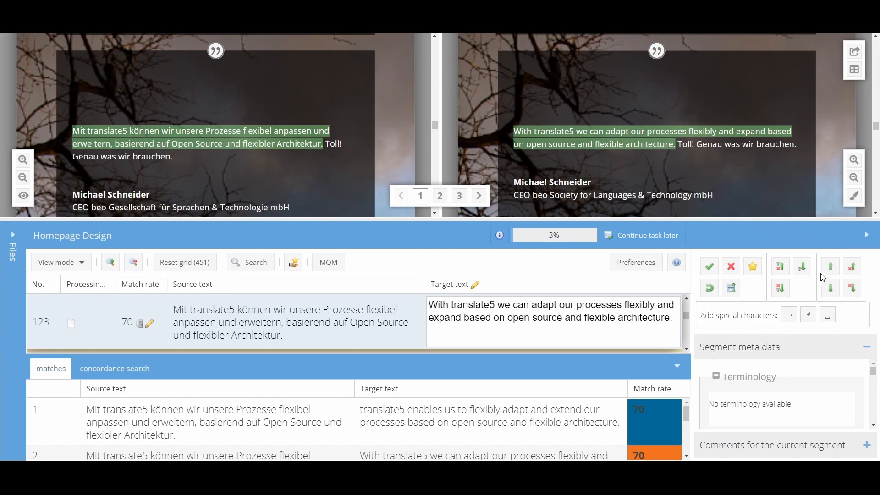
mouse_move(830, 266)
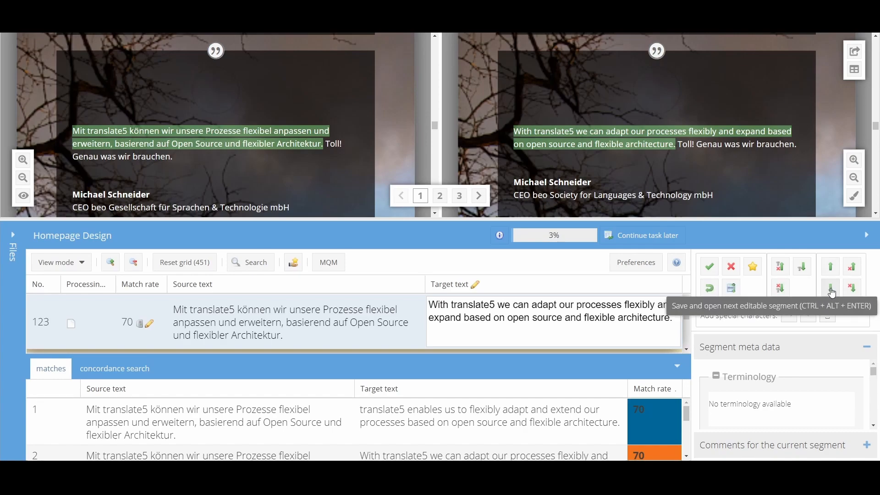
Save and open the next segment, bookmark segment 120 and show bookmarked segments only
click(829, 288)
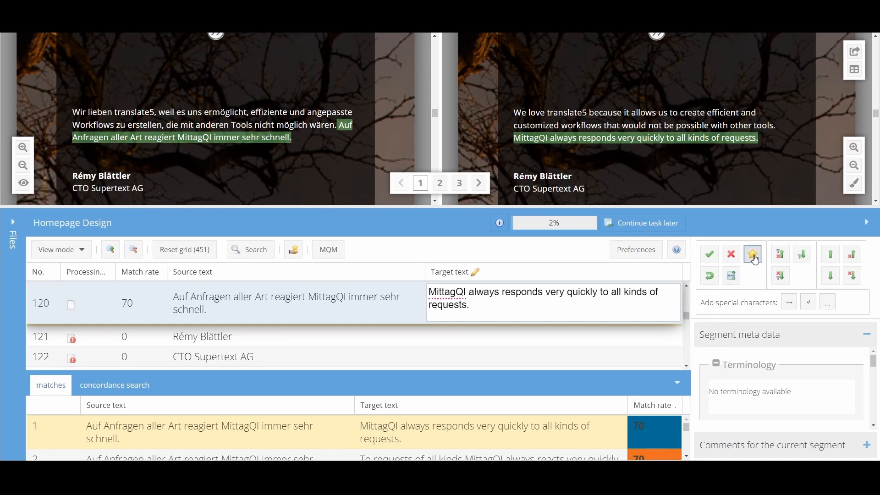
click(753, 254)
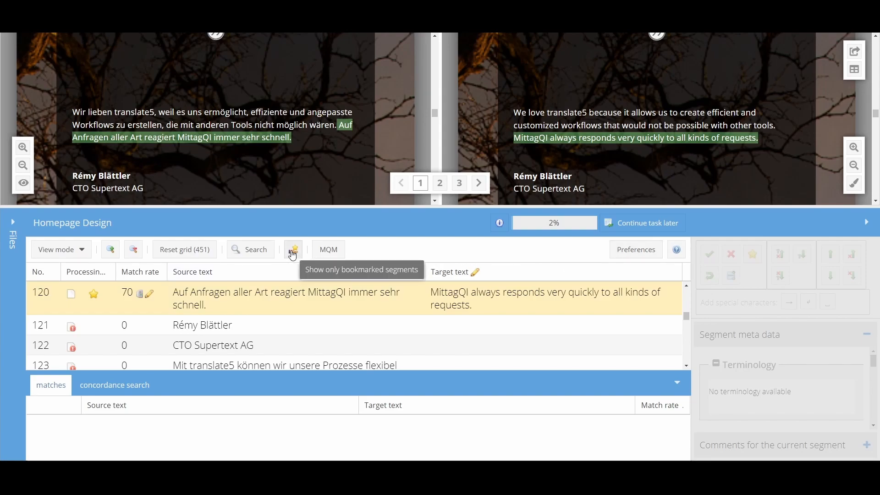
click(292, 250)
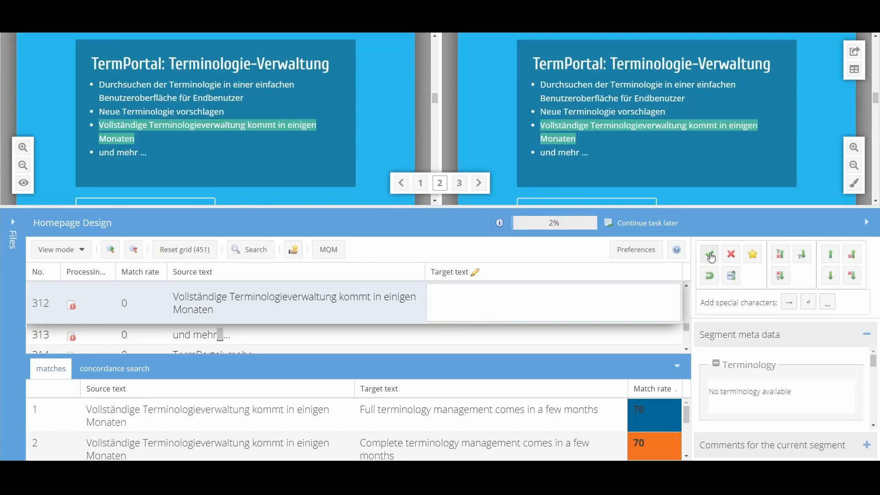
mouse_move(731, 254)
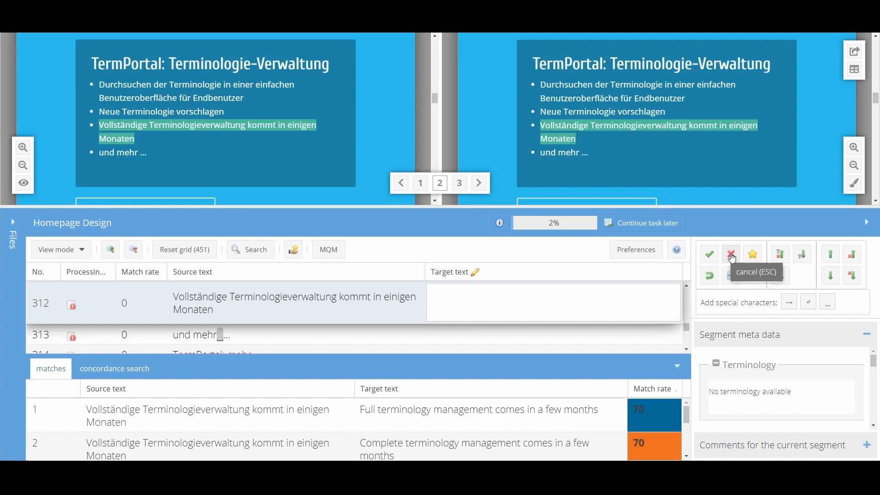
mouse_move(780, 253)
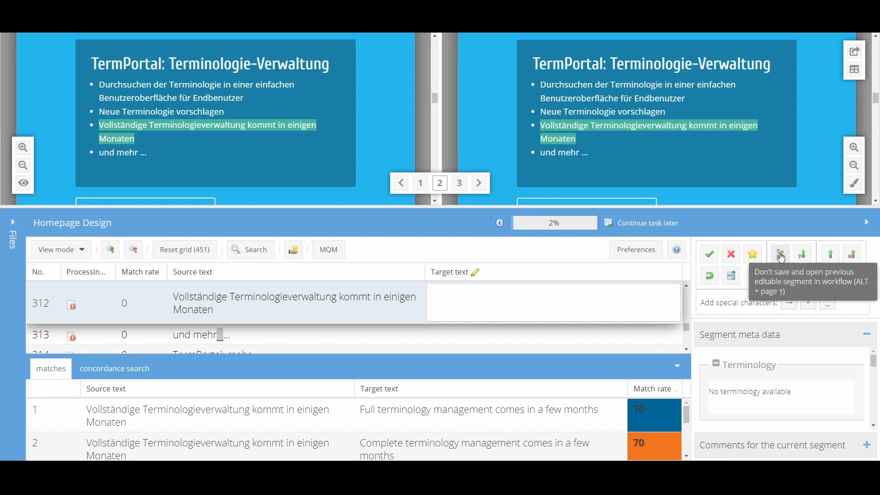
mouse_move(676, 250)
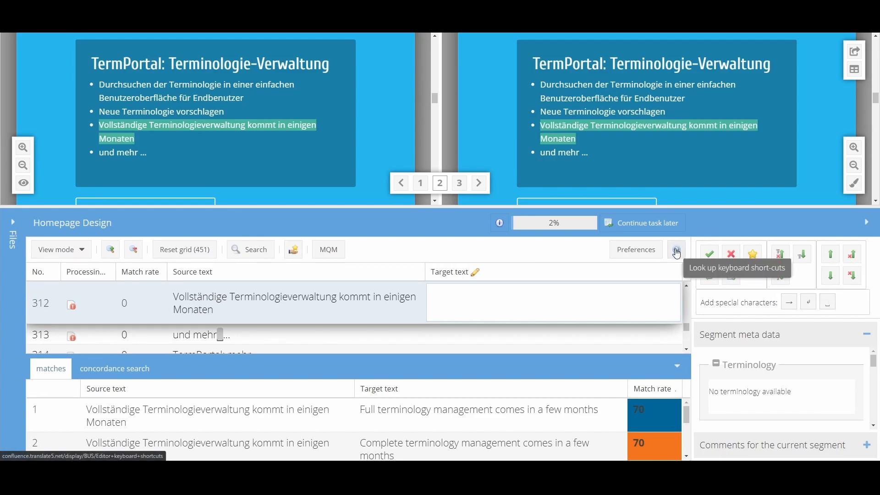
Consult the Confluence editor keyboard shortcuts page and look down its shortcuts table
click(676, 250)
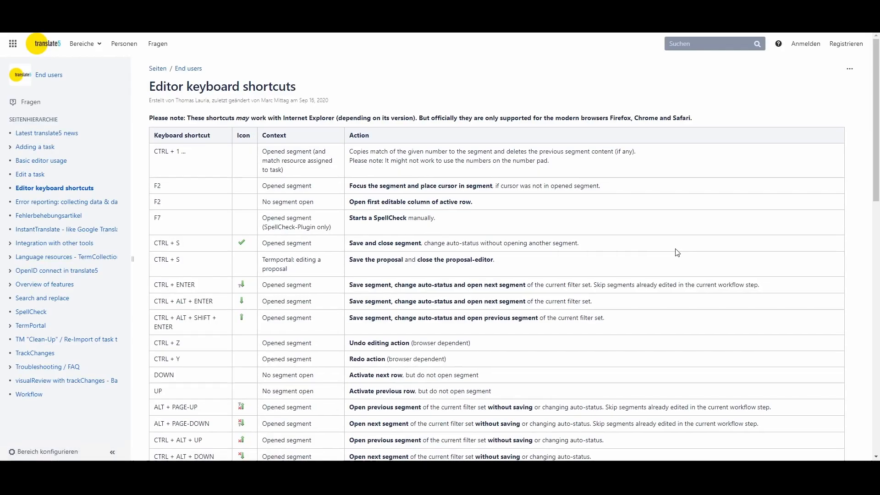
scroll(down, 3)
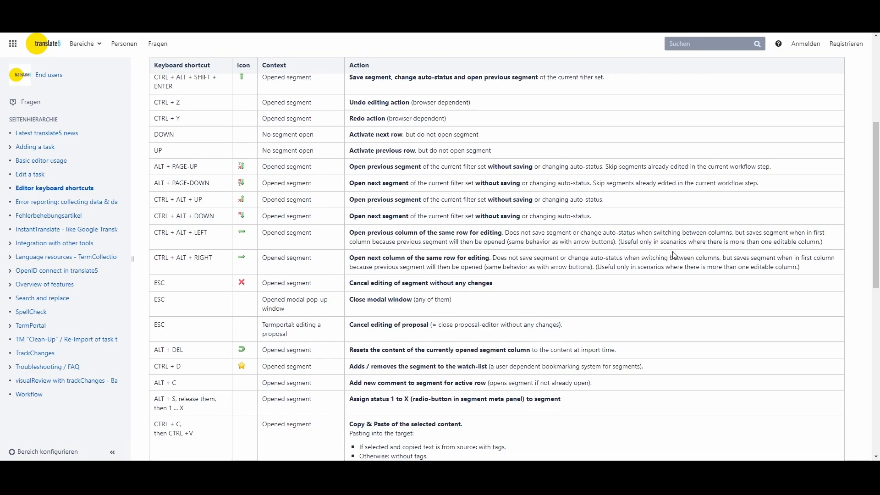
scroll(down, 3)
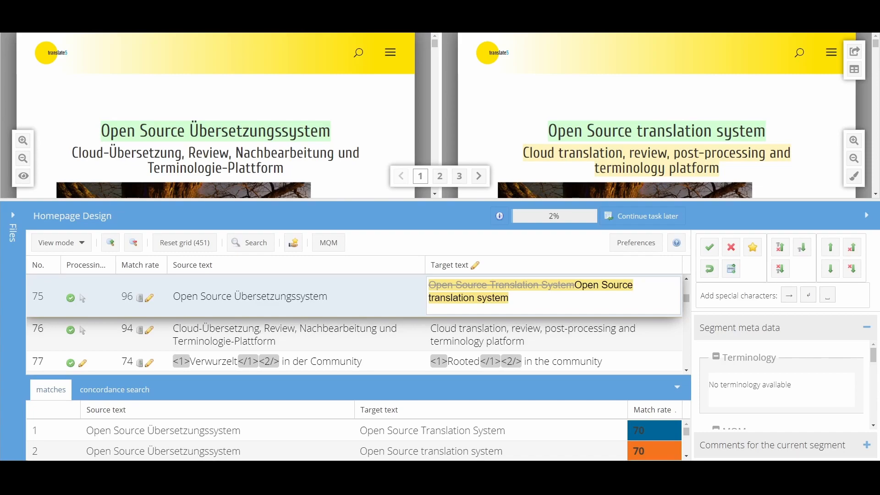
Scroll the grid down towards segment 75 with its tracked-change target
scroll(down, 3)
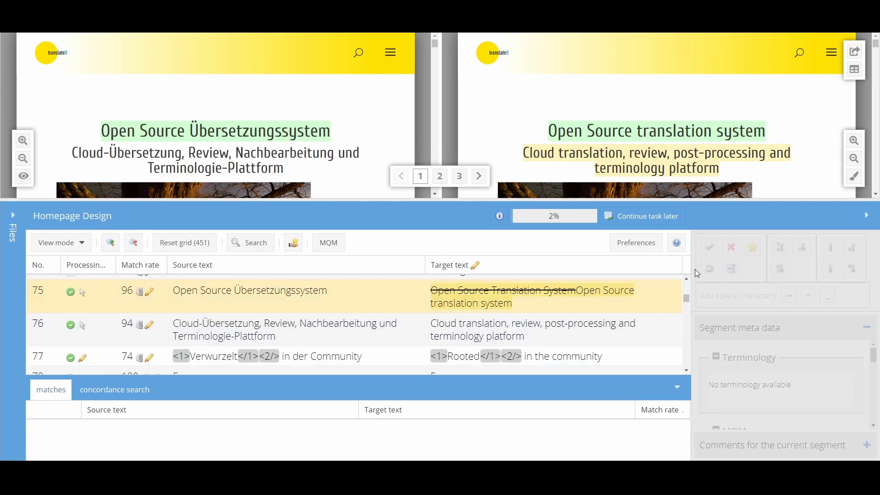
mouse_move(598, 290)
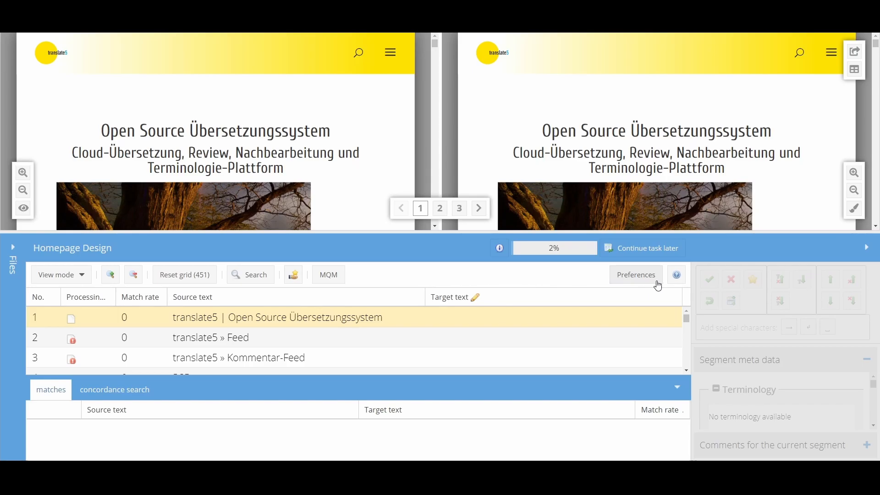
click(635, 275)
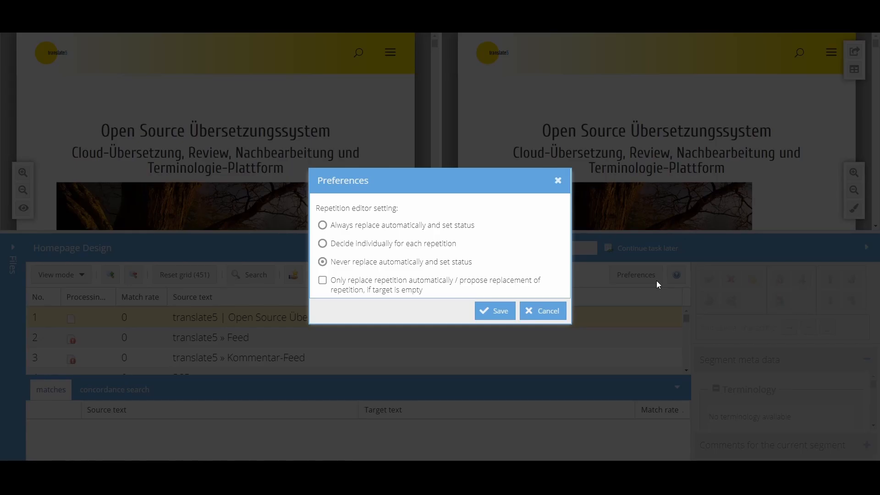
click(495, 311)
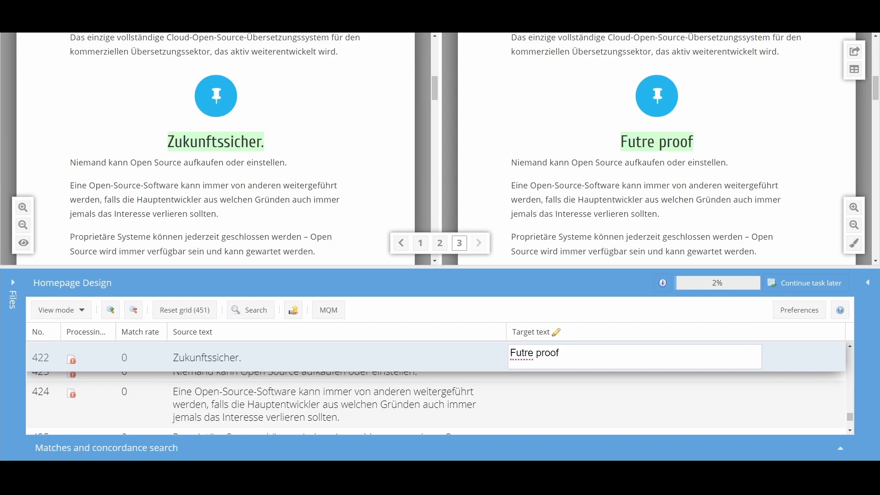
Bring up spelling suggestions for the misspelled 'Futre' in segment 422's target
right_click(533, 353)
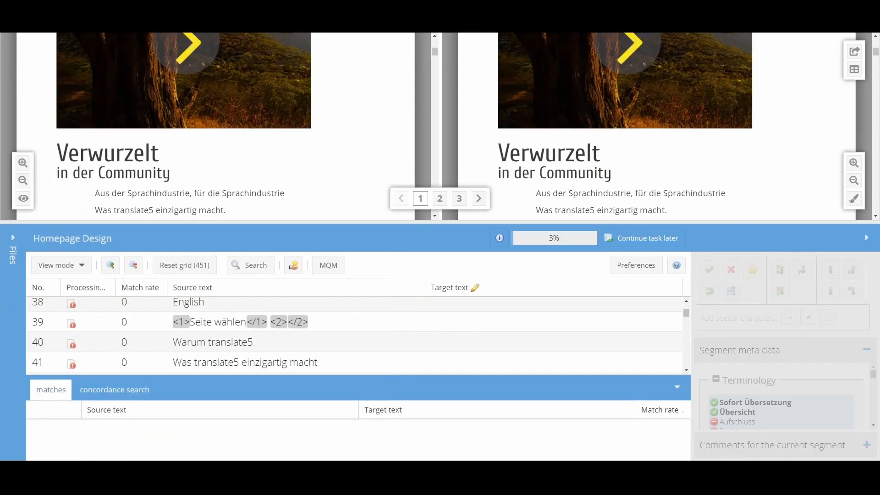
Switch the grid's view mode to the full tag view
click(225, 322)
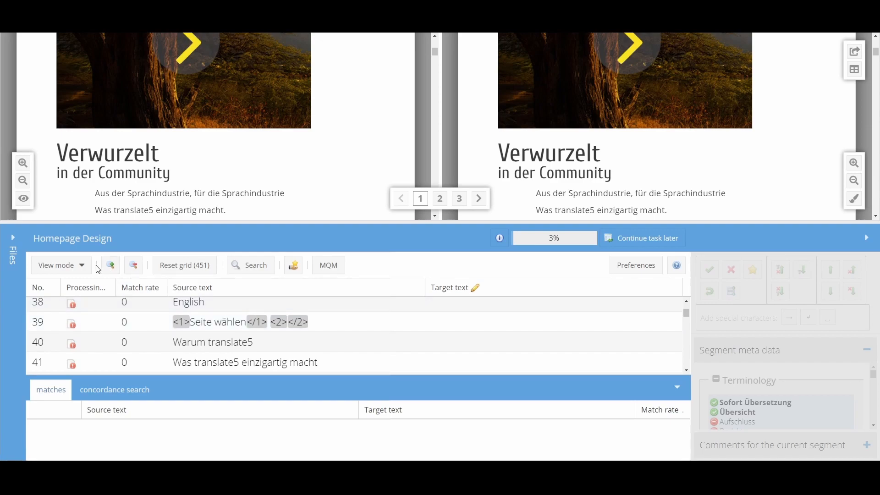
click(56, 265)
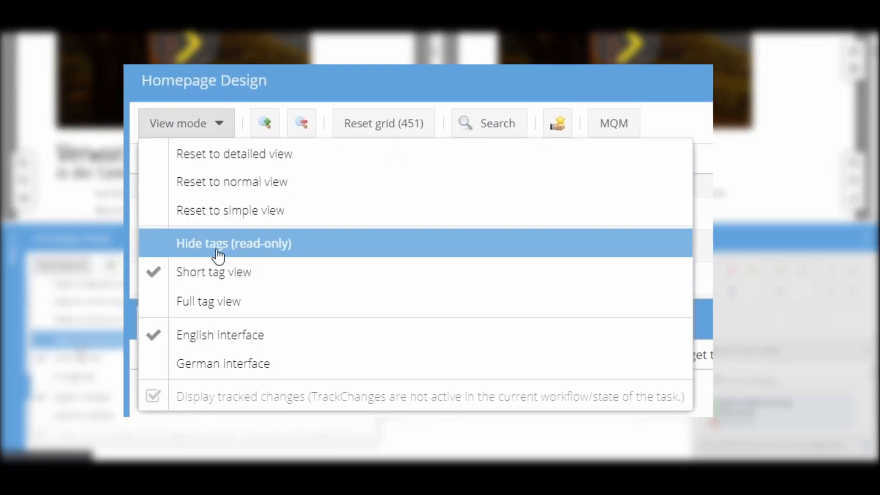
mouse_move(224, 312)
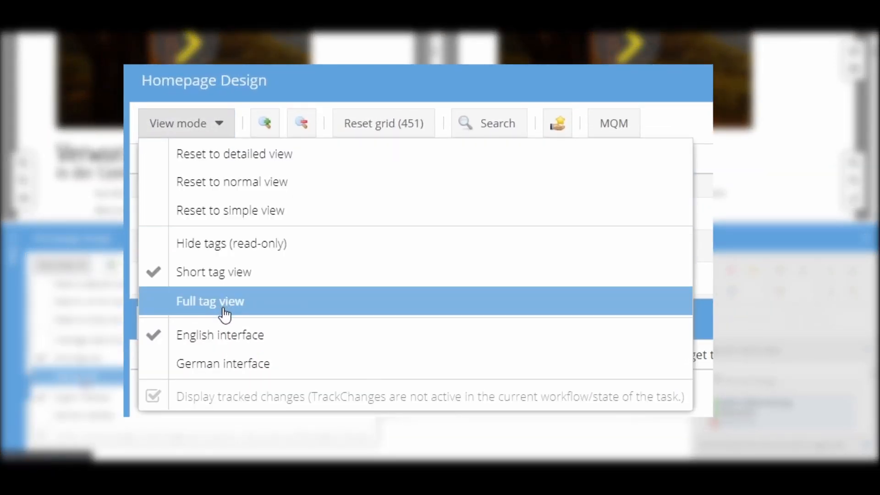
click(210, 301)
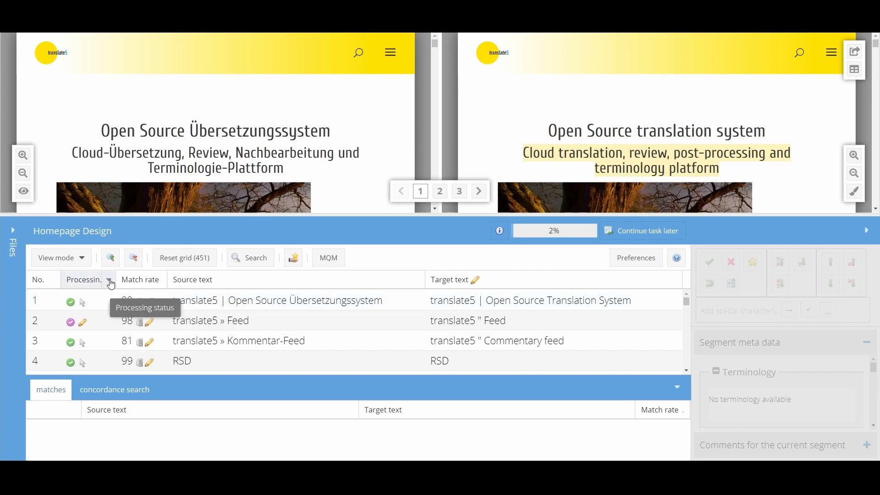
click(109, 283)
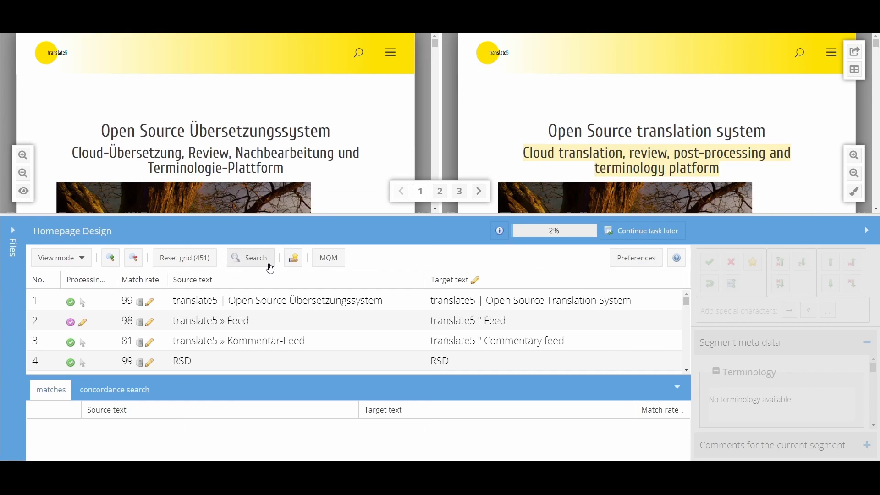
Bring up Search and replace and switch it to replacing target text
click(250, 257)
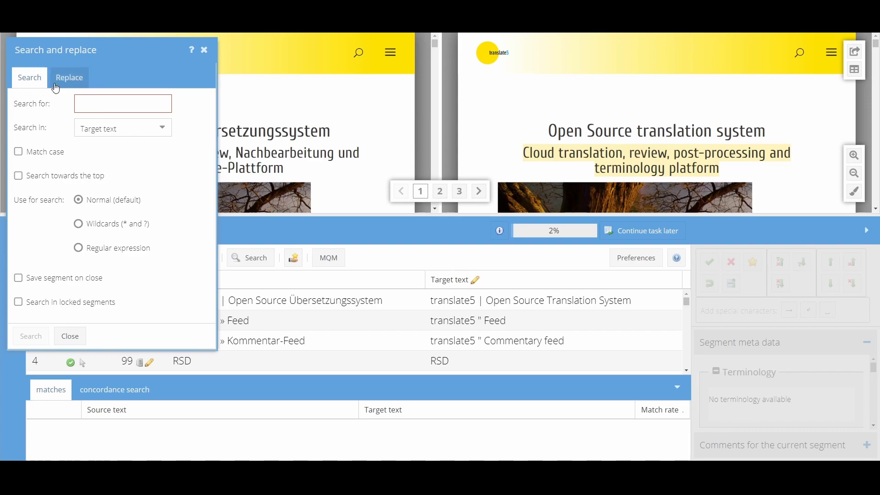
click(69, 77)
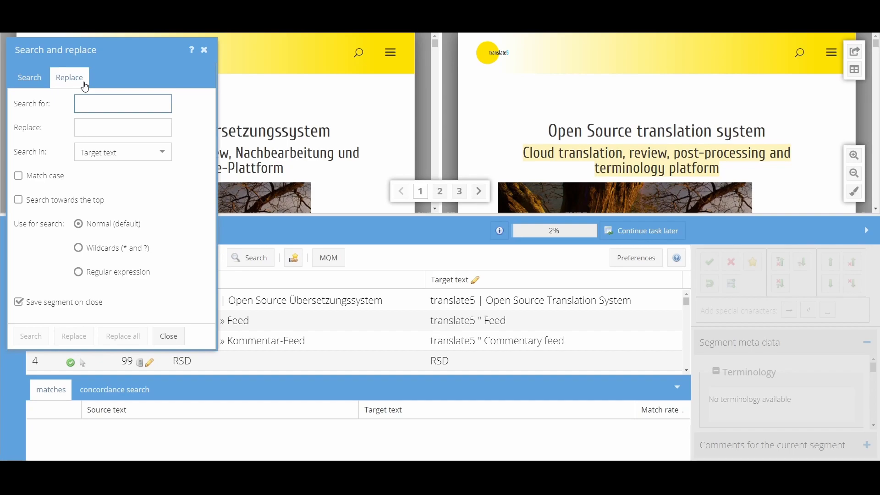
click(168, 335)
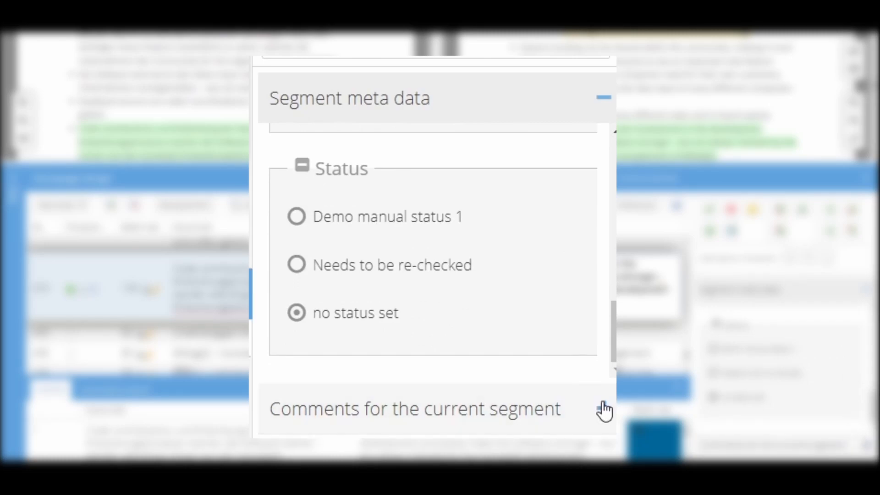
Expand the comments panel for the current segment
click(605, 408)
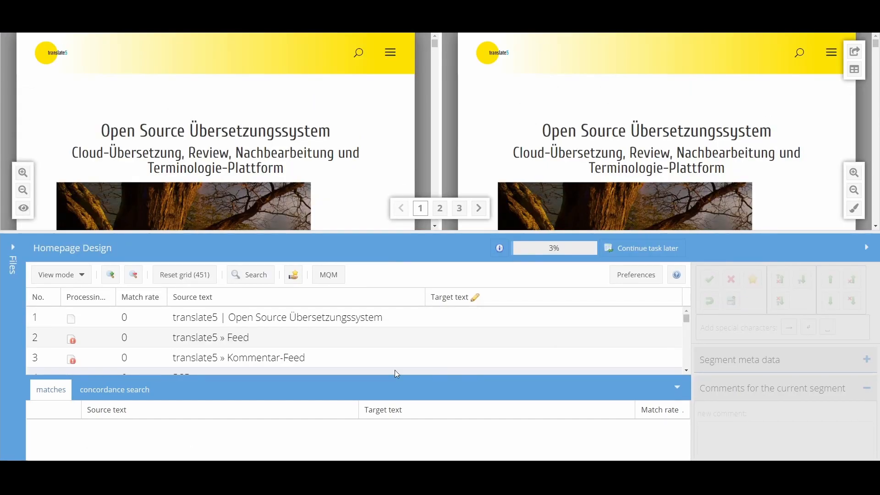
Show the task's file tree, jump to the Lösungen and Warum translate5 files, moving Warum translate5 first
click(439, 208)
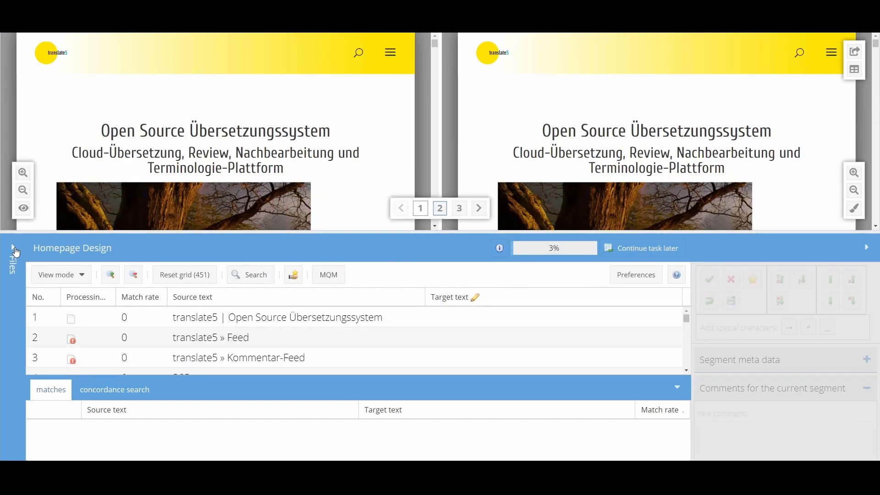
click(12, 250)
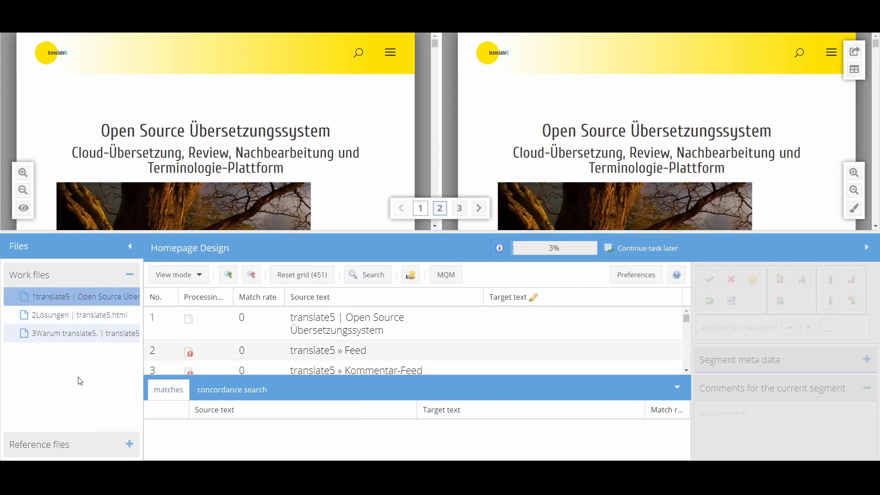
mouse_move(95, 363)
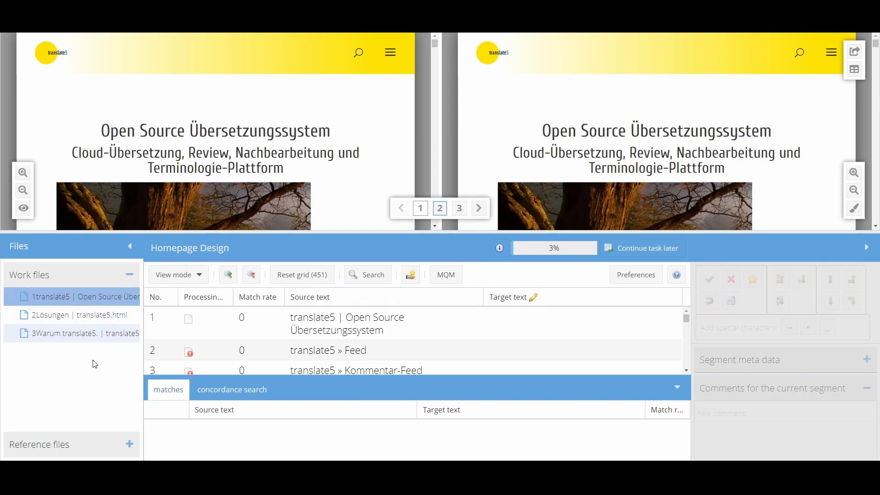
click(75, 315)
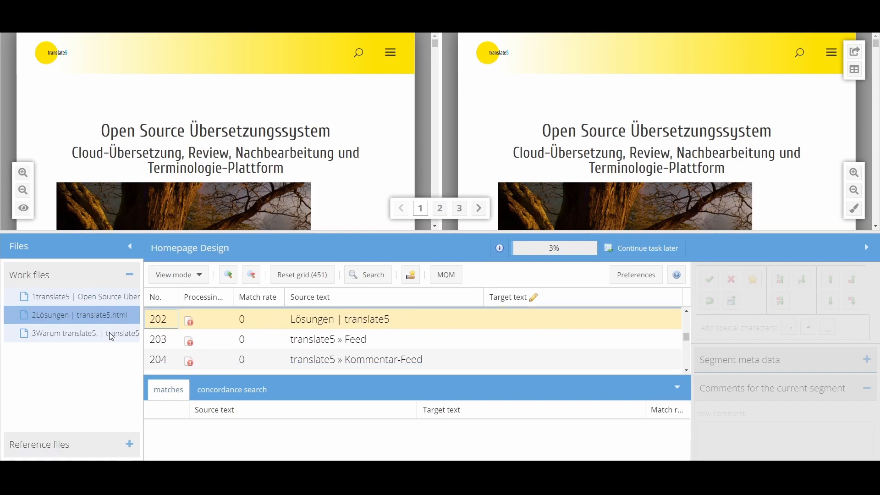
click(75, 334)
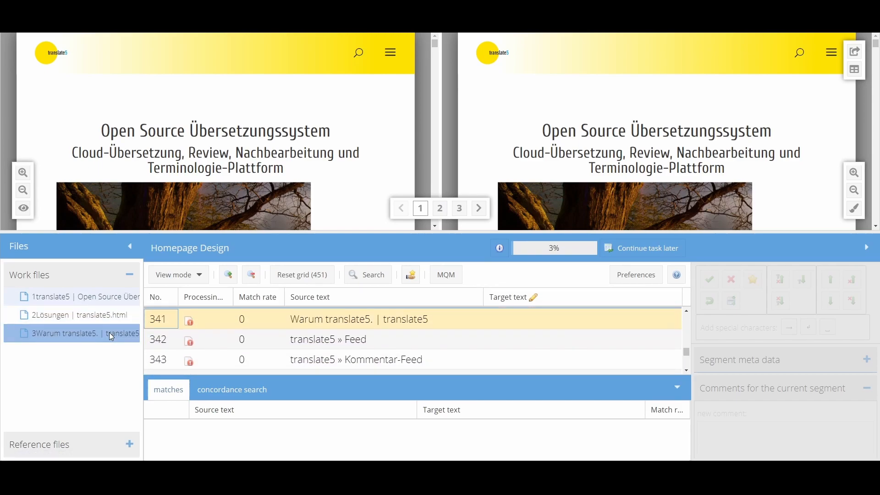
mouse_move(87, 337)
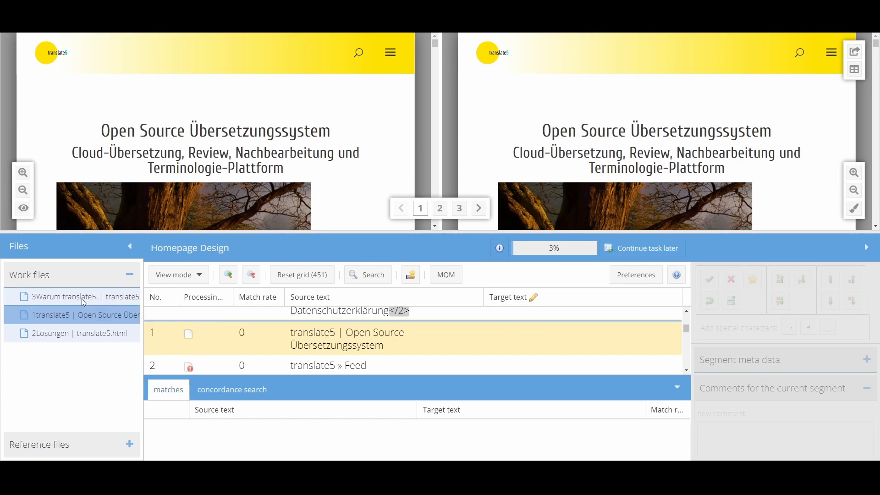
click(82, 297)
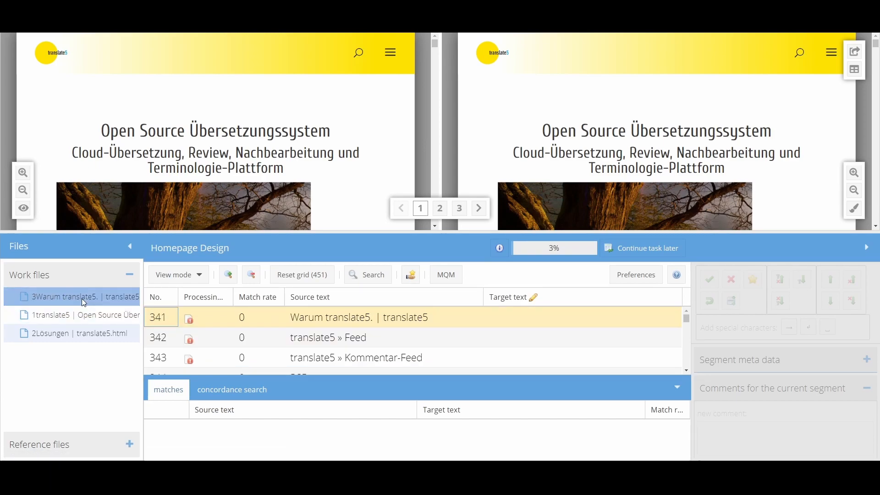